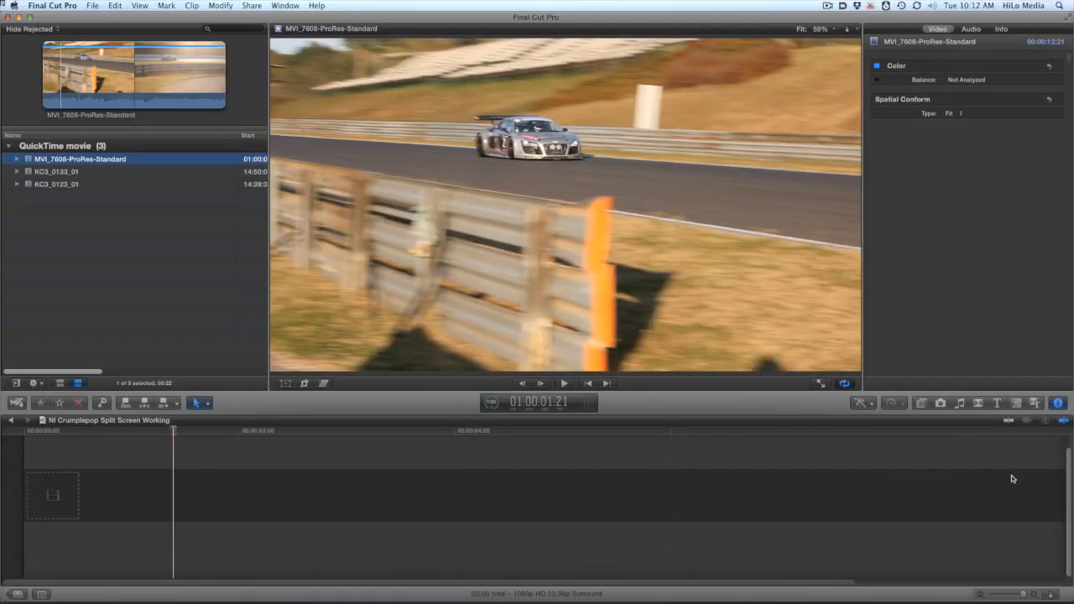
Show the CrumplePop SplitScreen X generator templates in the generators browser
click(975, 260)
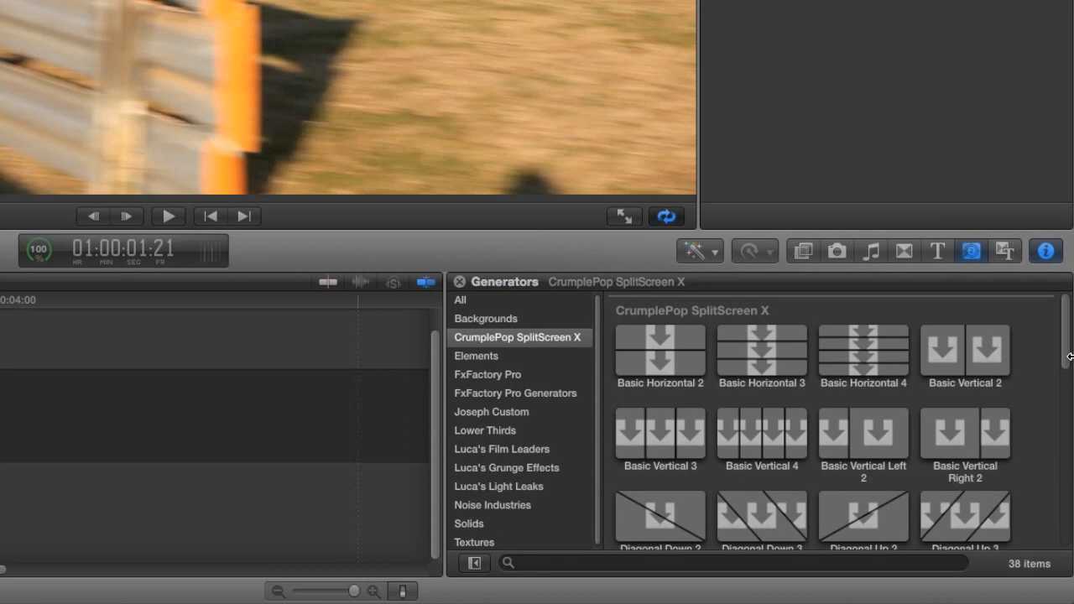
scroll(down, 3)
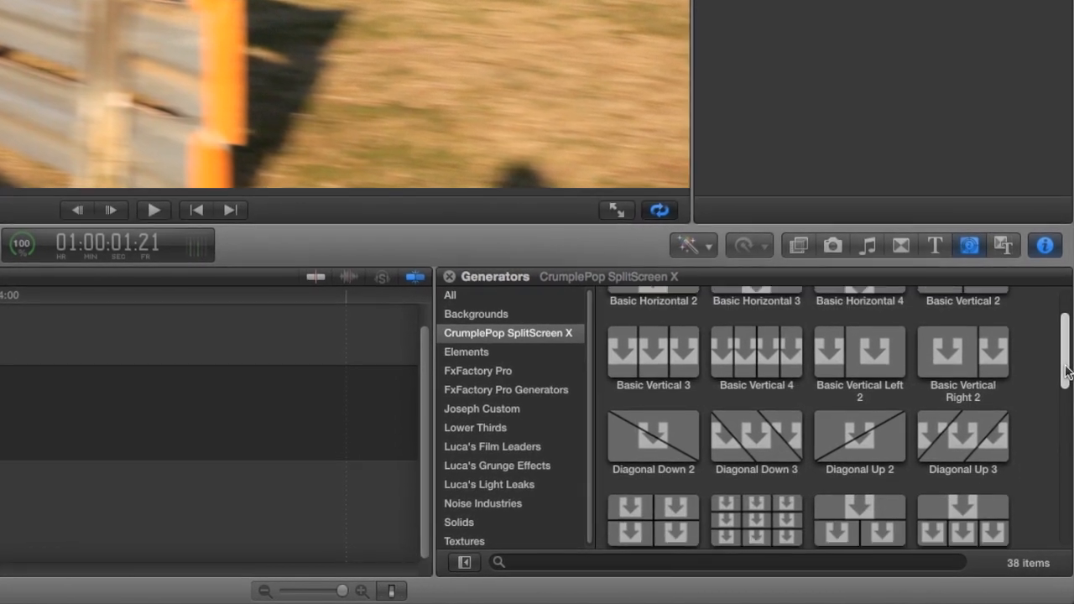
scroll(down, 3)
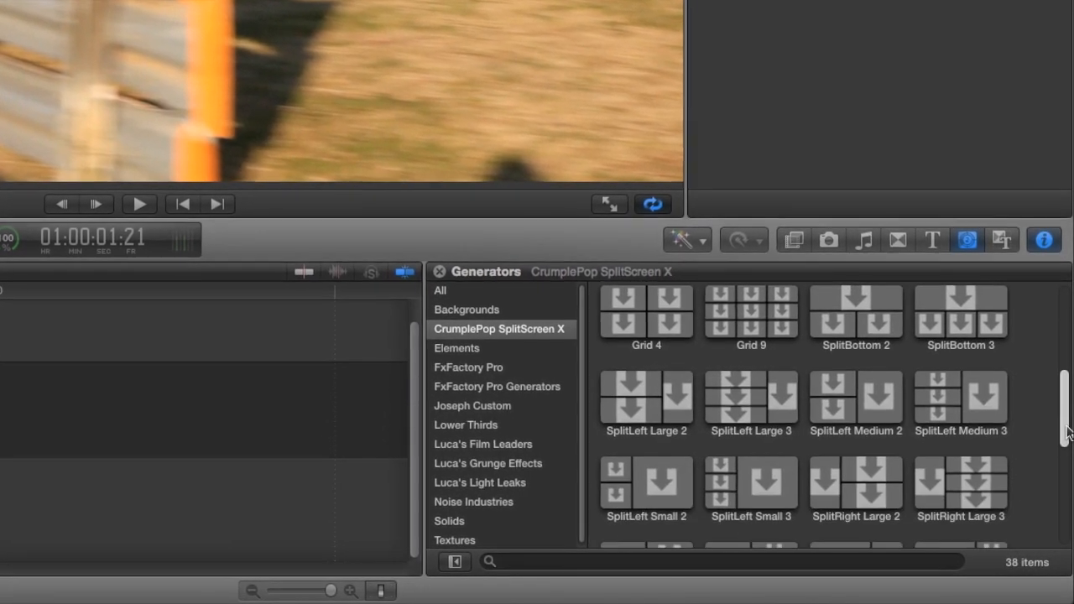
scroll(down, 3)
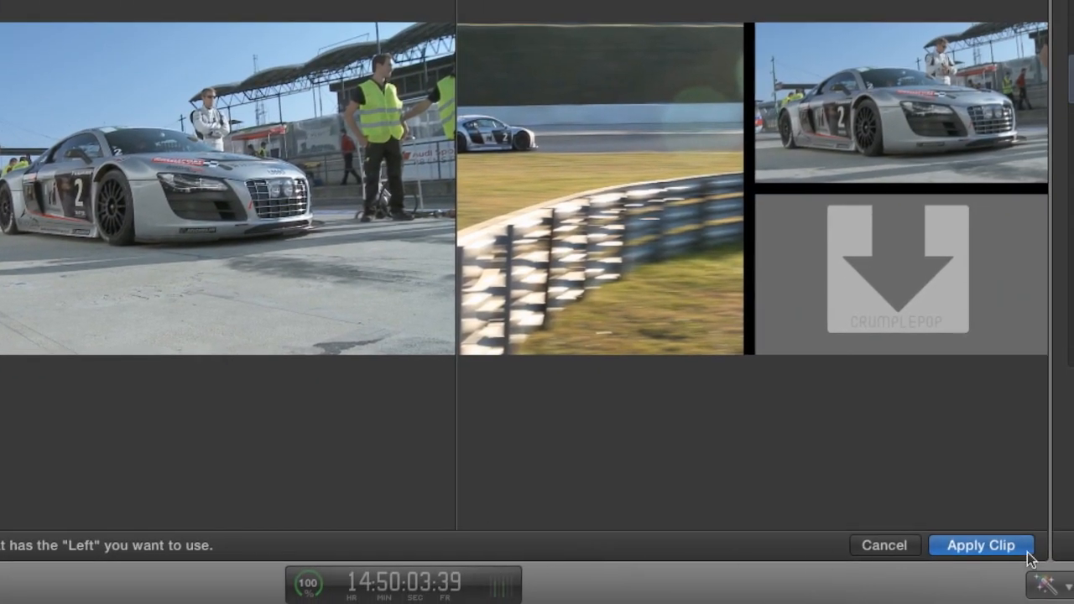
Apply the in-car clip KC3_0123_01 to the Bottom Right panel
click(980, 546)
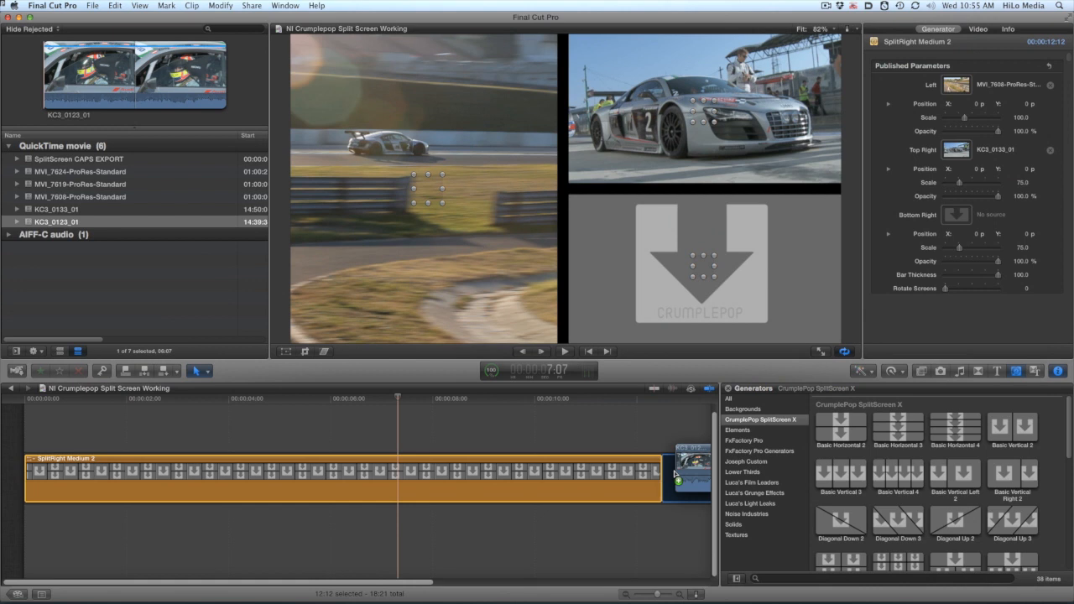
scroll(right, 3)
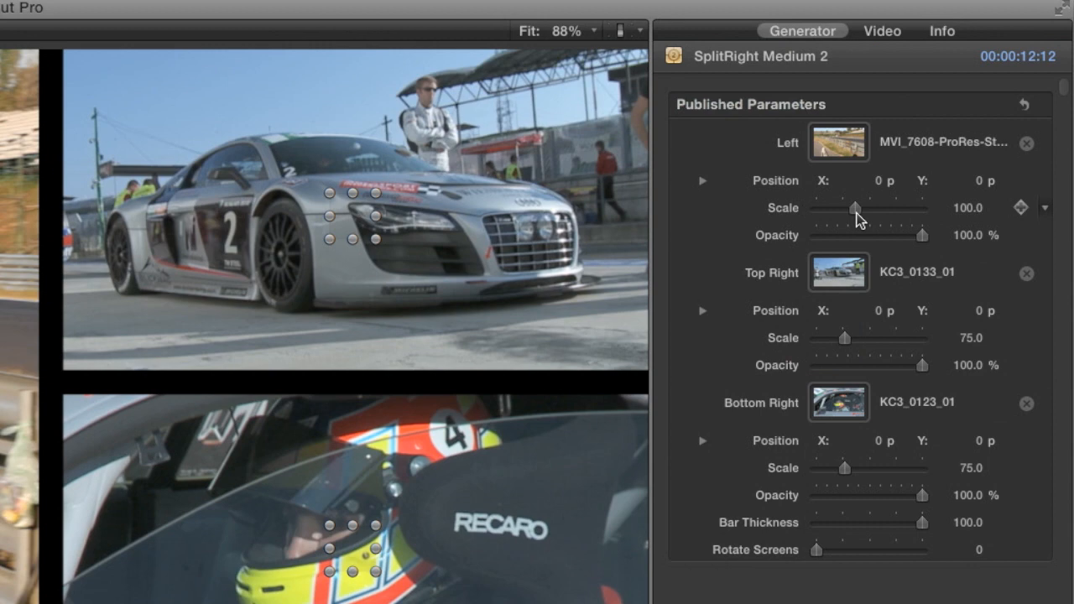
Set Left Scale to 114 and Top Right Scale to 80
drag(853, 208, 868, 208)
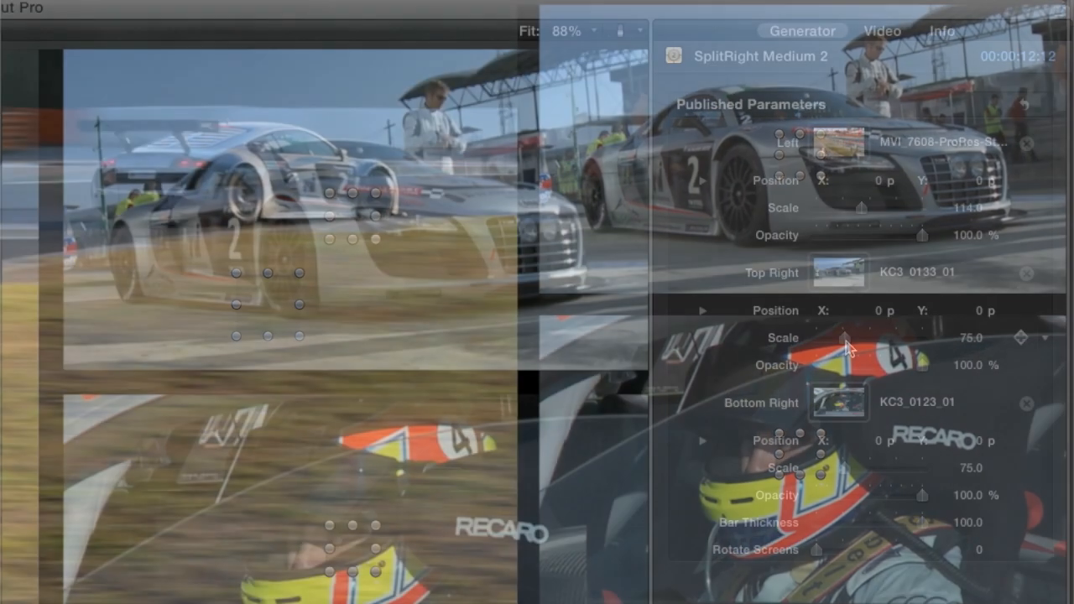
drag(818, 342, 843, 343)
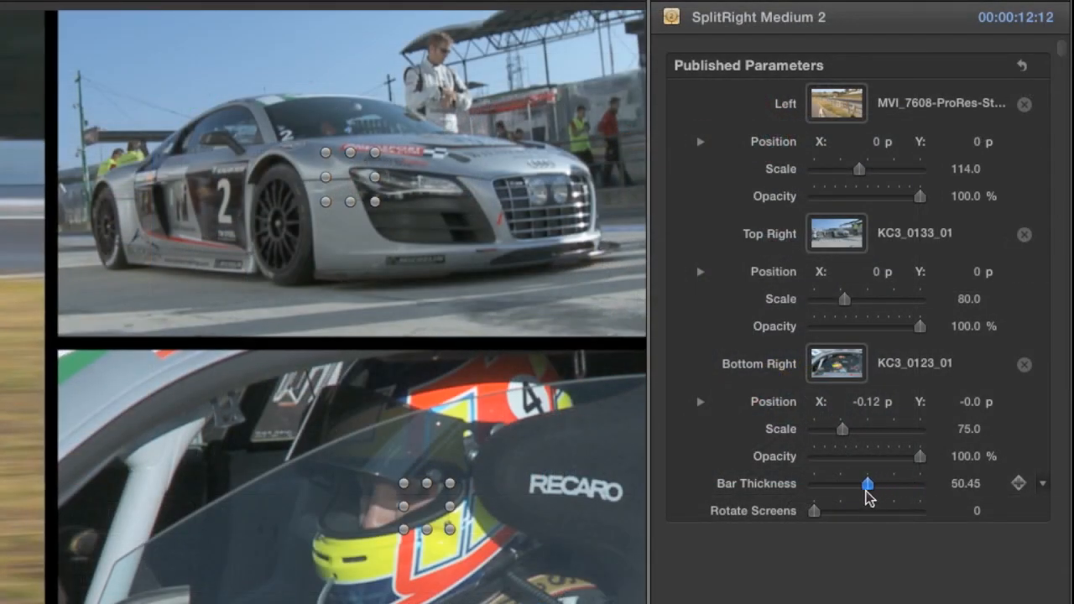
Drag Bar Thickness down, then back up to about 34
drag(866, 484, 835, 484)
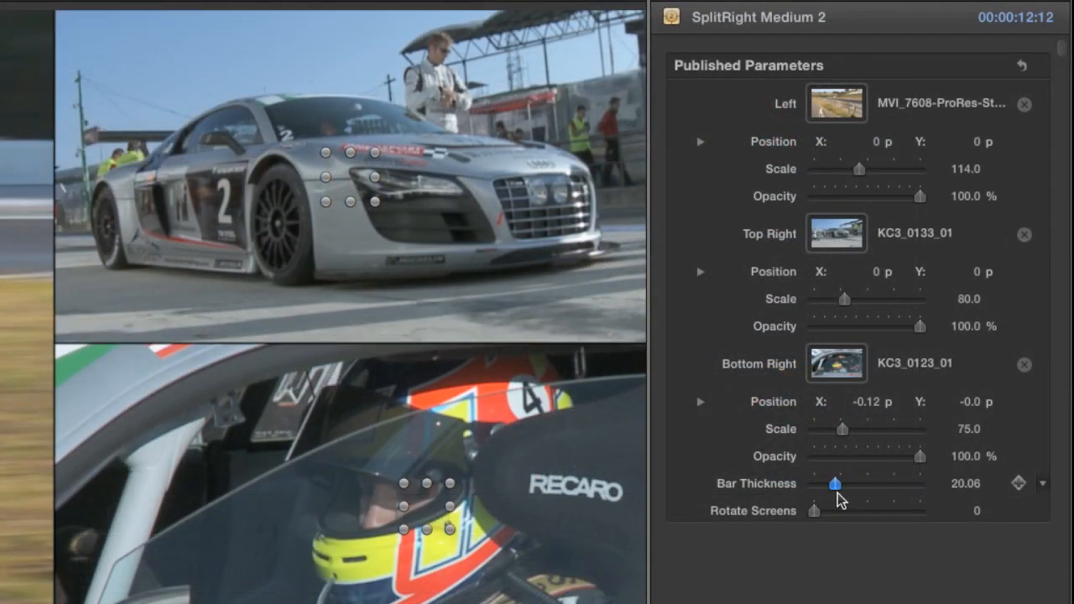
drag(834, 484, 846, 484)
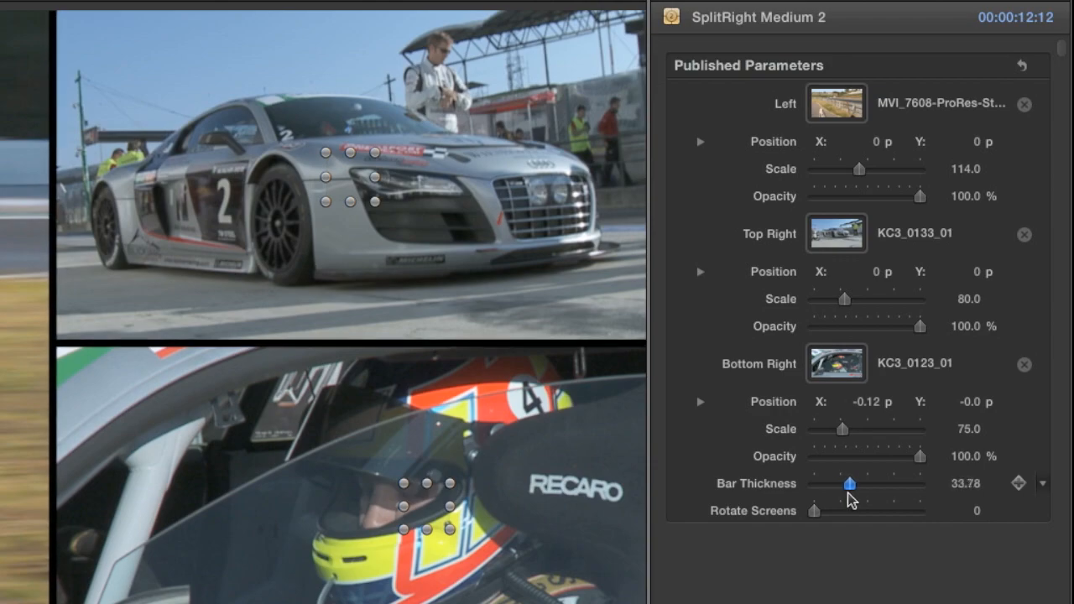